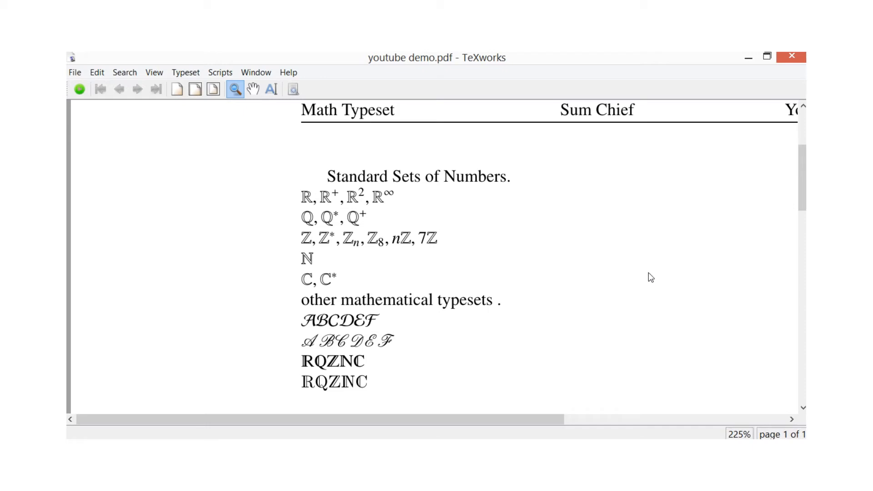
mouse_move(653, 226)
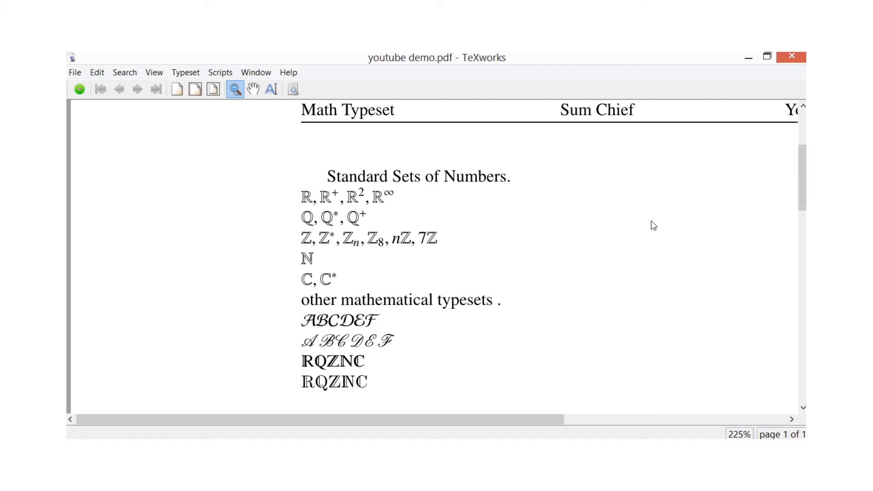
mouse_move(343, 169)
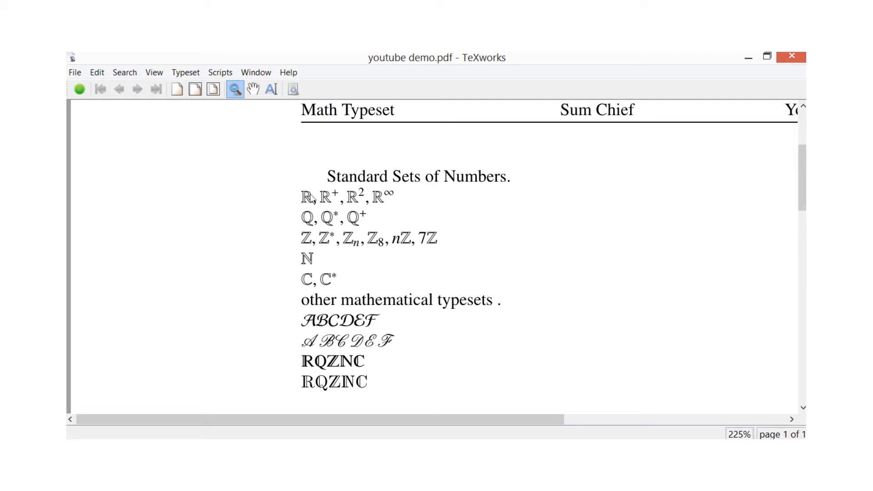
Magnify the ℝ, ℚ and ℤ rows in the PDF, then scroll the source down.
click(424, 185)
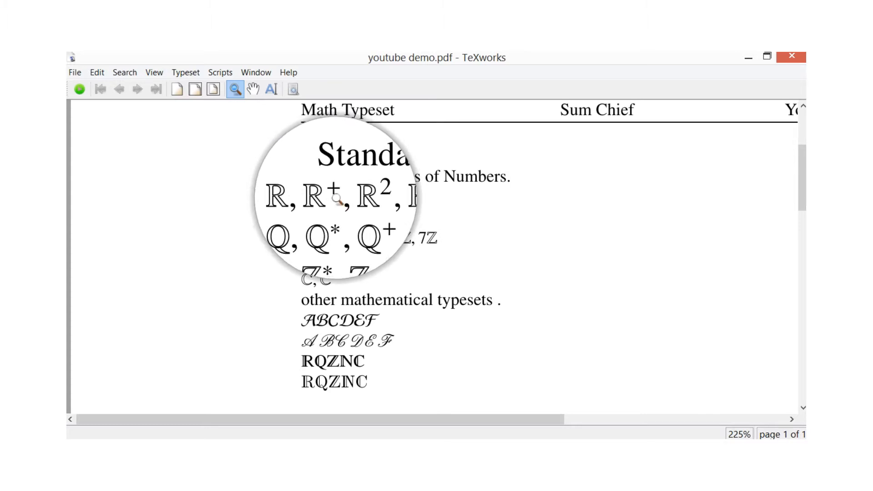
mouse_move(356, 204)
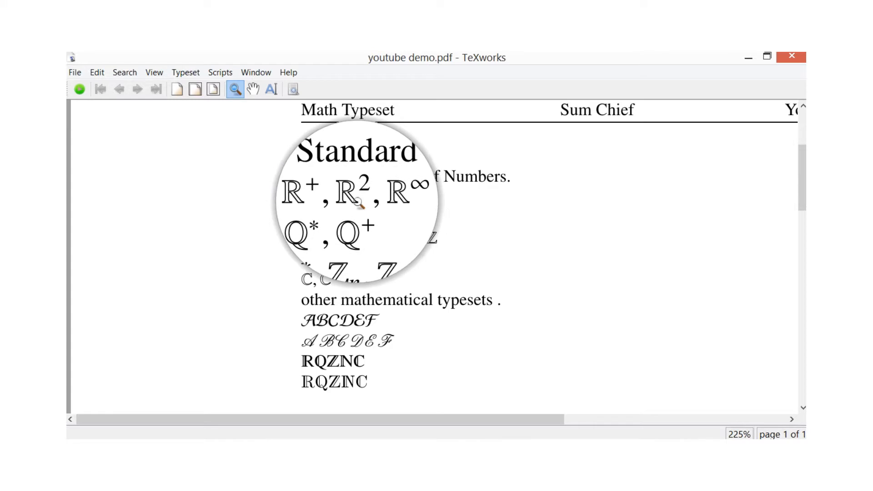
mouse_move(385, 209)
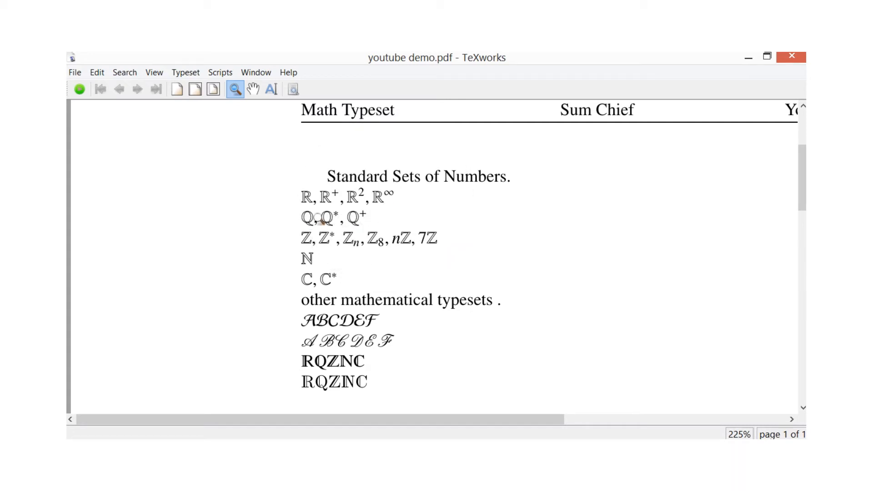
click(311, 221)
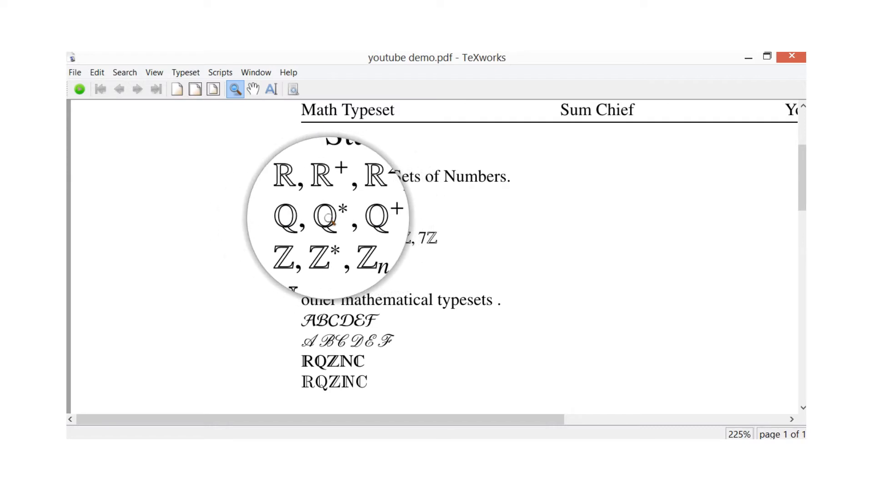
mouse_move(307, 227)
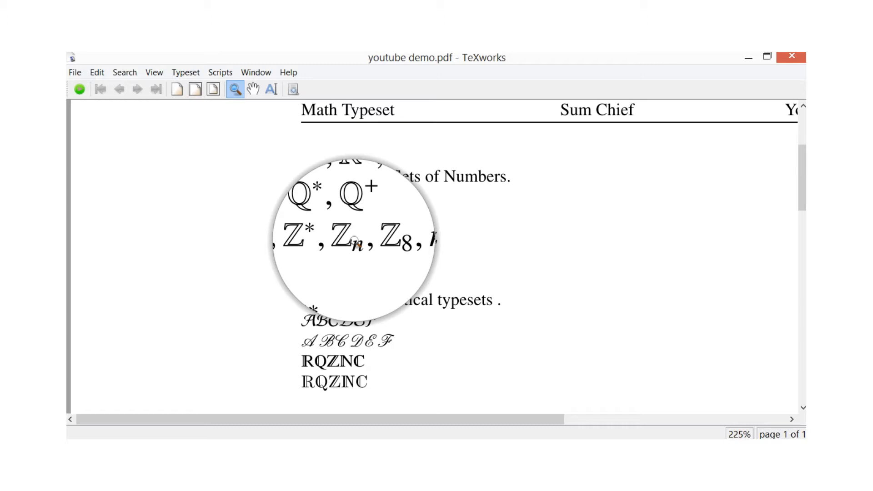
mouse_move(350, 259)
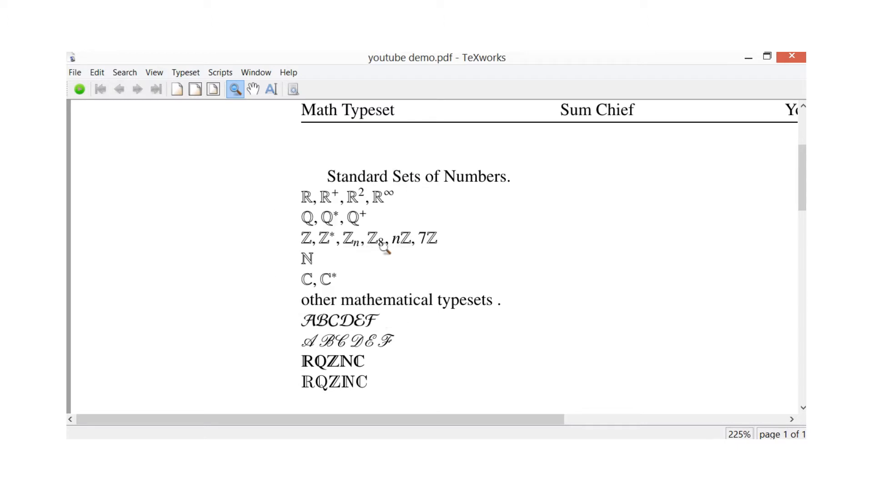
click(380, 253)
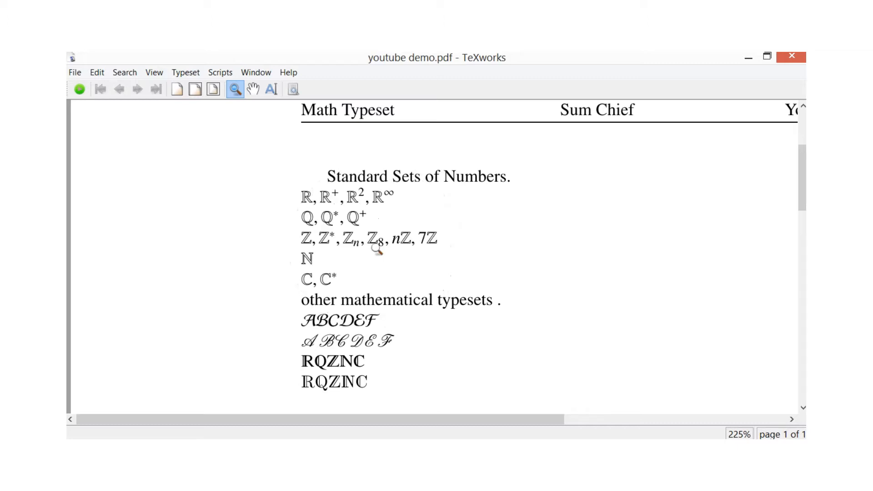
click(378, 248)
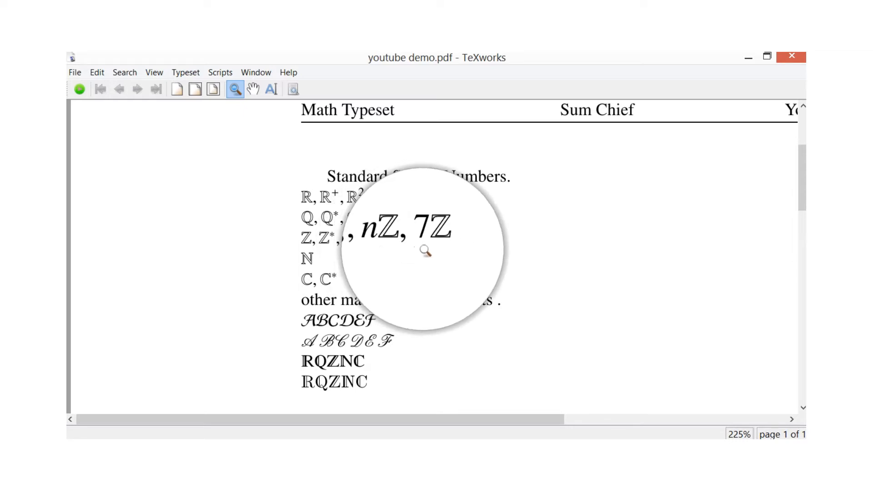
mouse_move(394, 259)
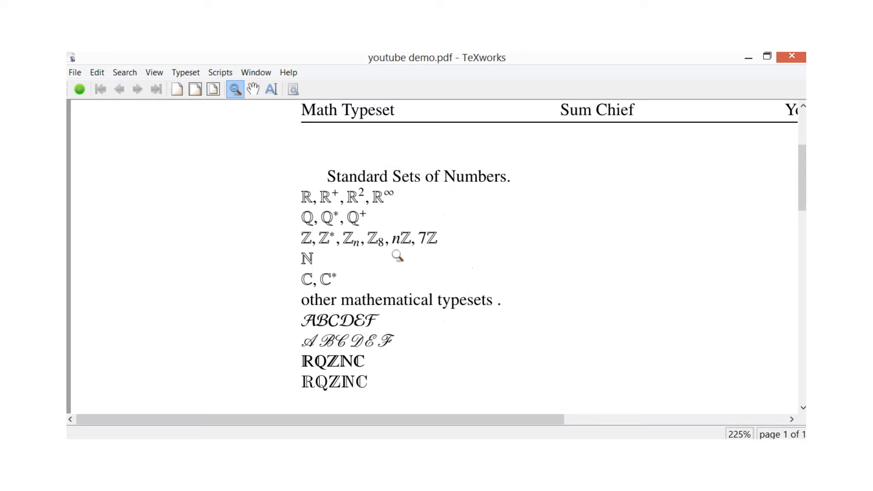
click(400, 257)
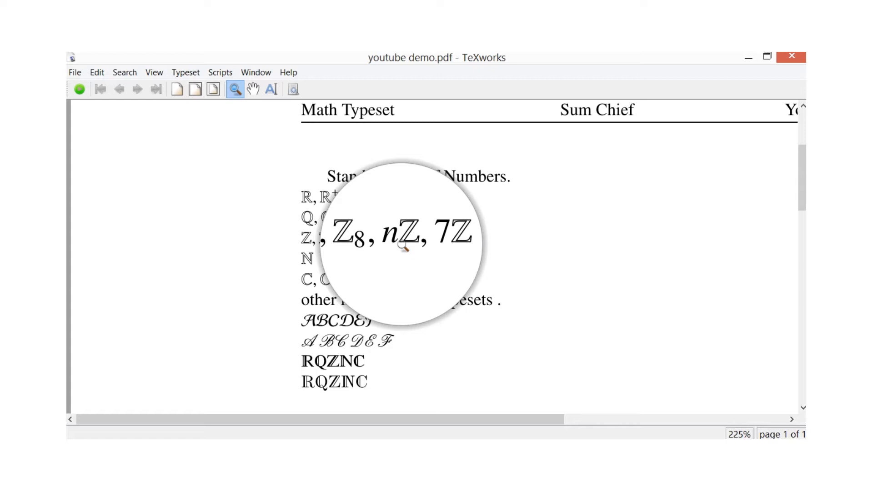
mouse_move(390, 247)
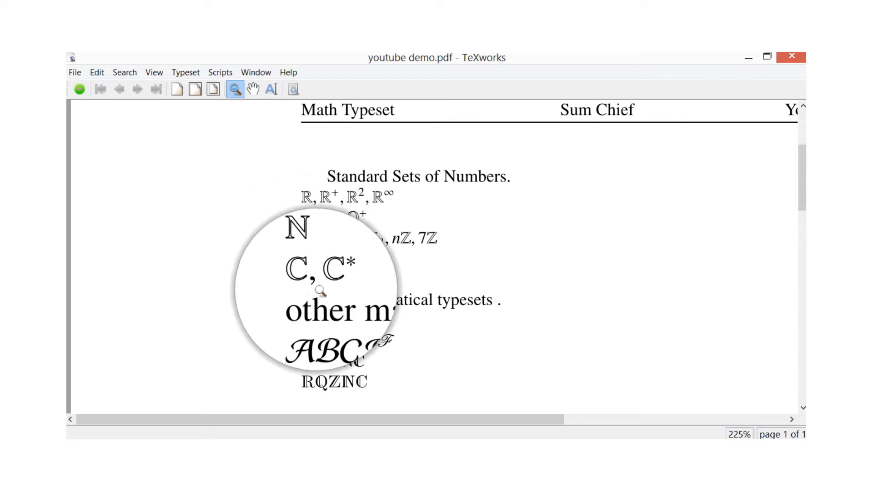
mouse_move(308, 283)
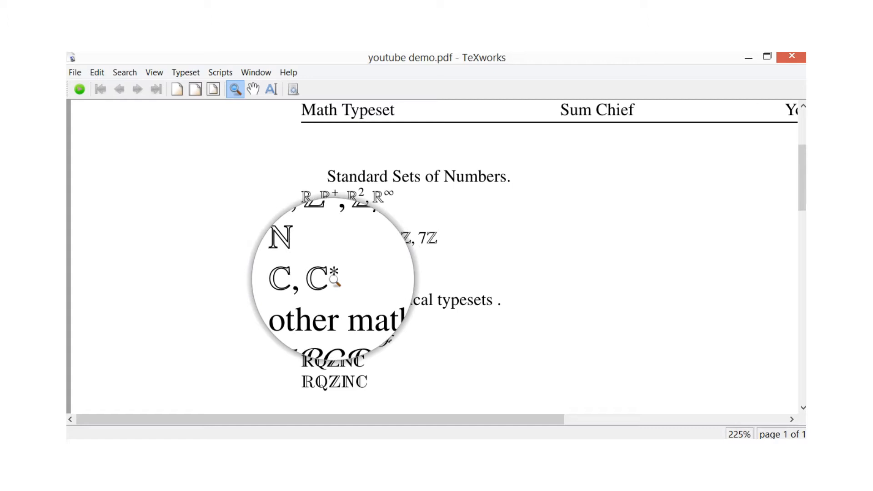
mouse_move(556, 257)
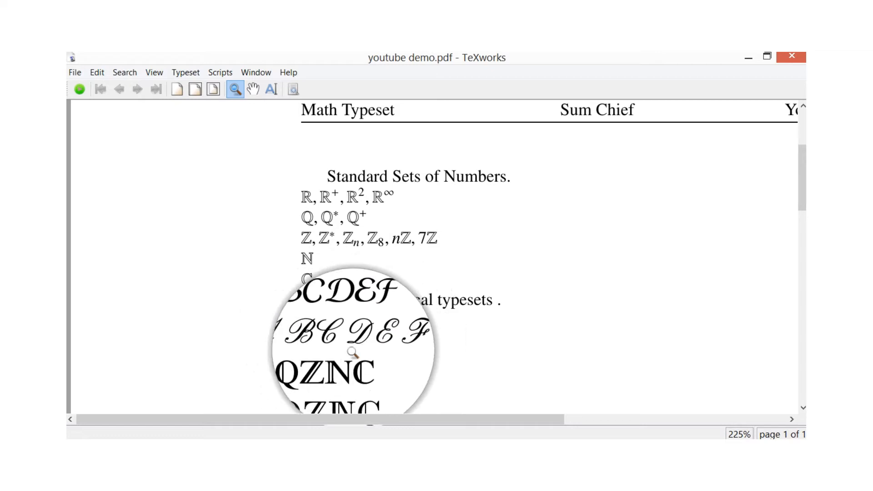
mouse_move(331, 386)
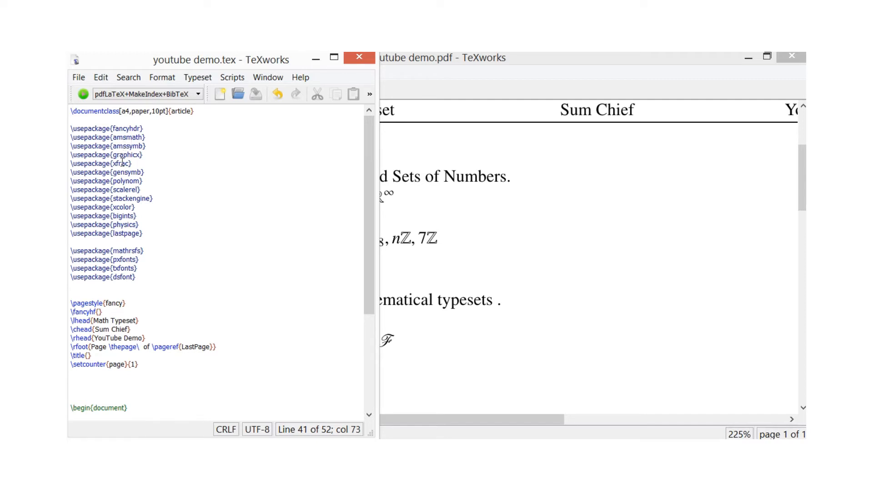
mouse_move(133, 172)
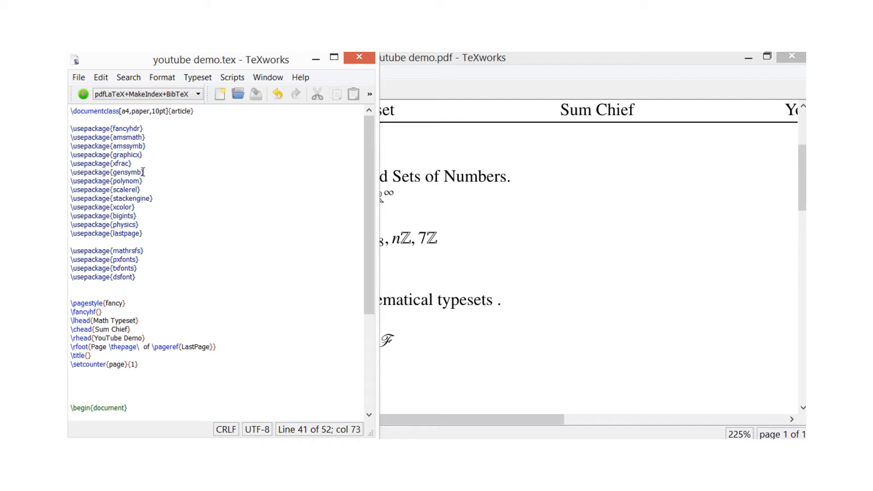
mouse_move(145, 214)
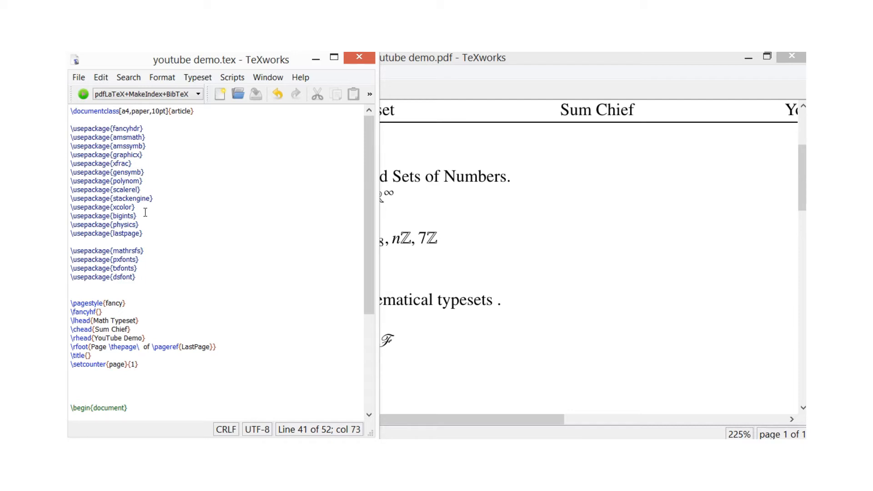
scroll(down, 3)
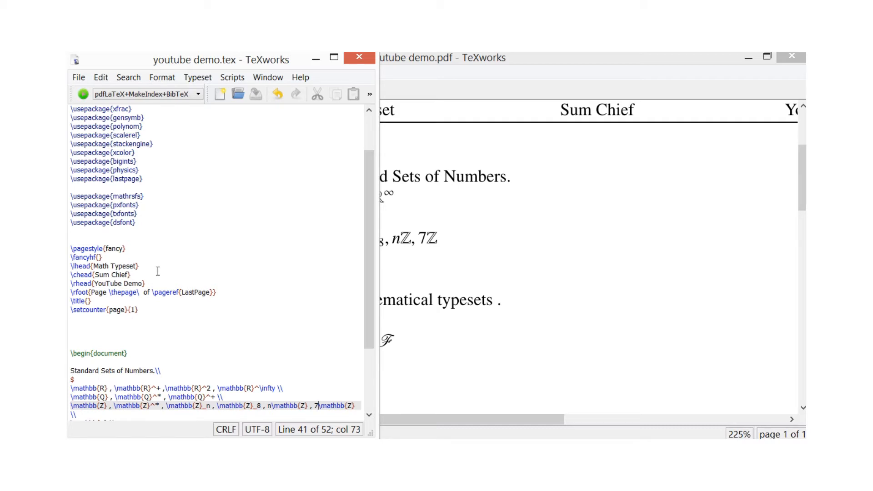
Scroll to the document body and place the cursor on the real-number \mathbb line.
scroll(down, 3)
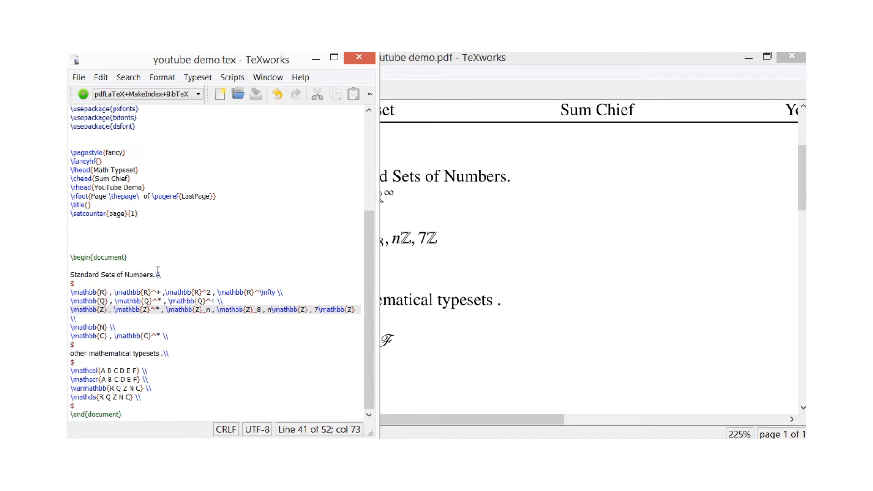
click(123, 415)
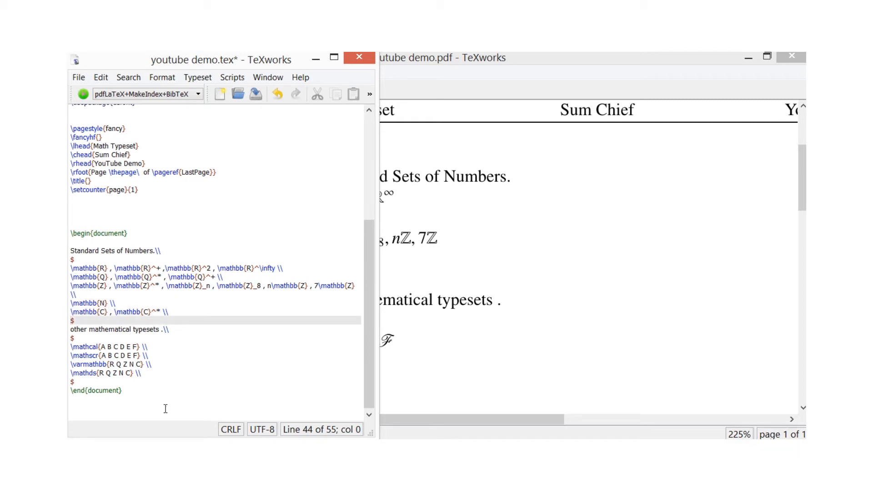
click(73, 329)
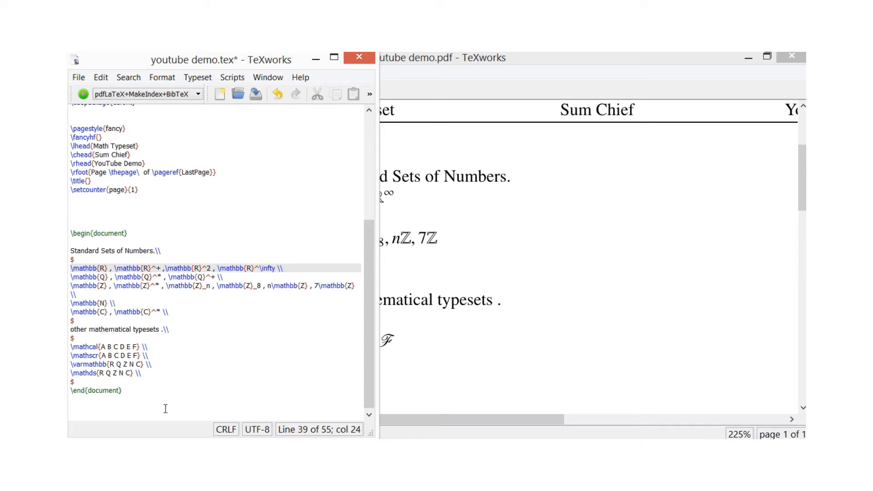
key(Left)
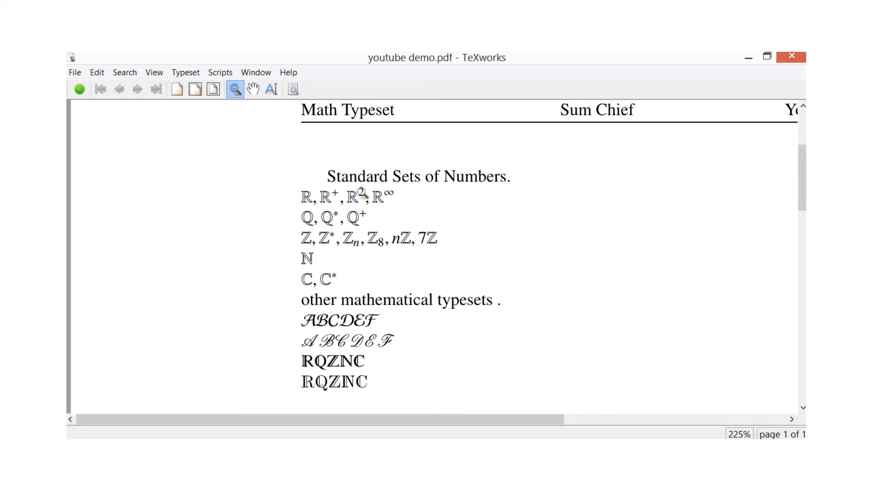
mouse_move(395, 199)
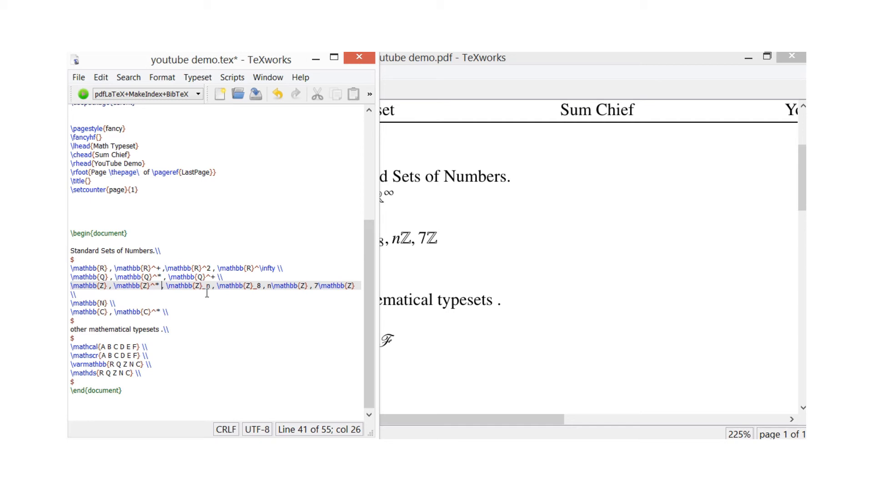
mouse_move(206, 306)
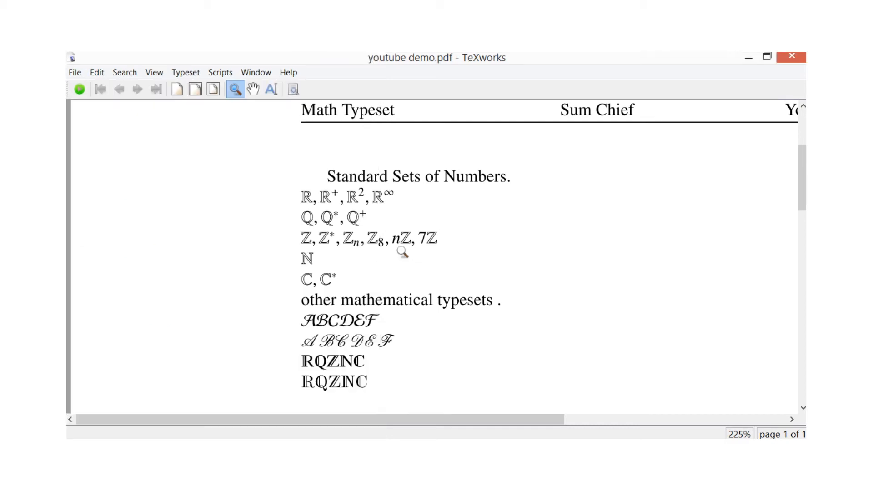
mouse_move(444, 248)
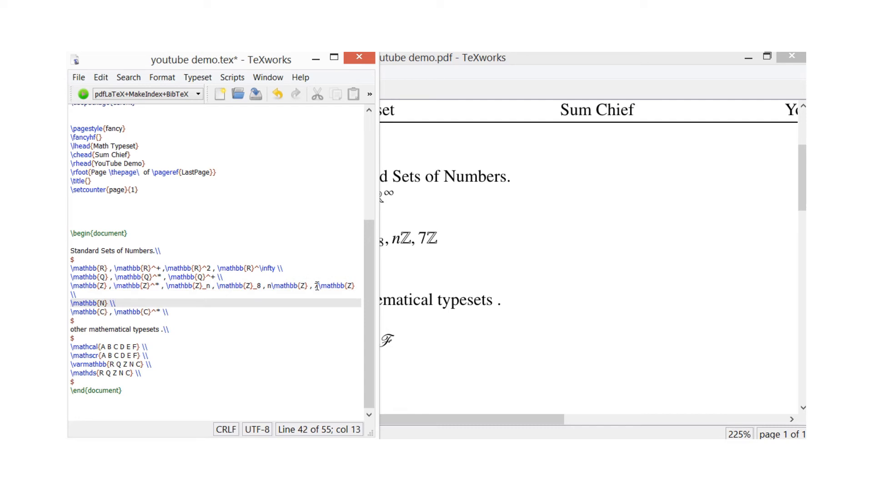
click(83, 303)
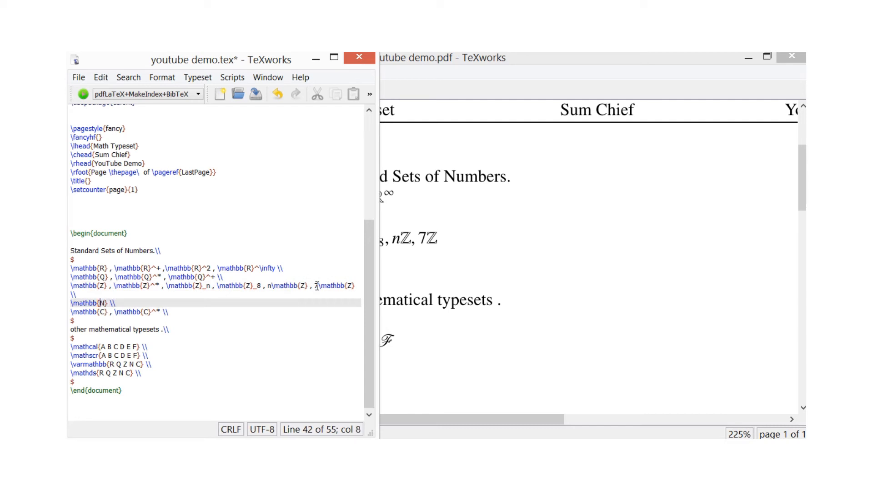
key(Down)
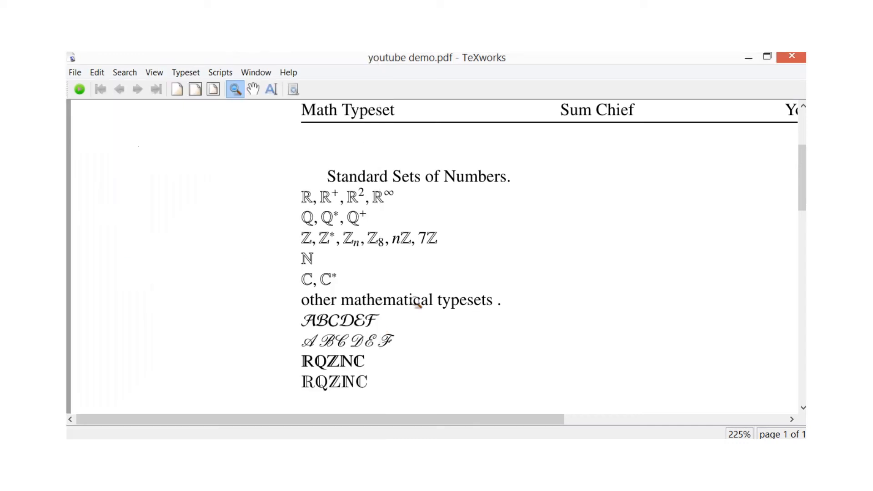
Magnify the calligraphic letter lines in the PDF preview.
click(334, 286)
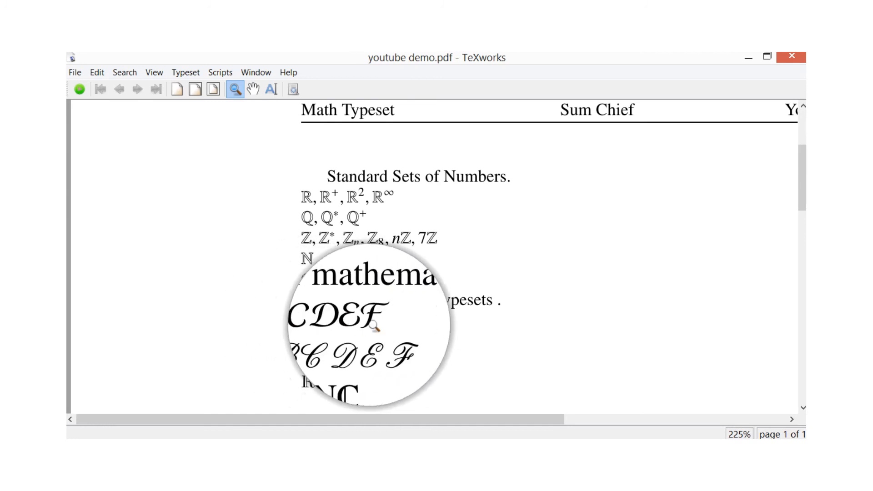
mouse_move(426, 383)
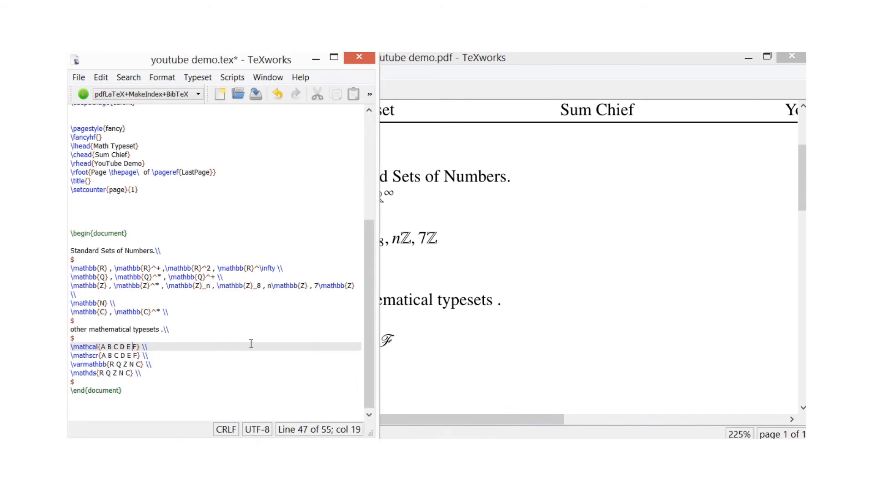
Add lowercase letters g through l to the \mathcal line and typeset.
text(g h i j k l)
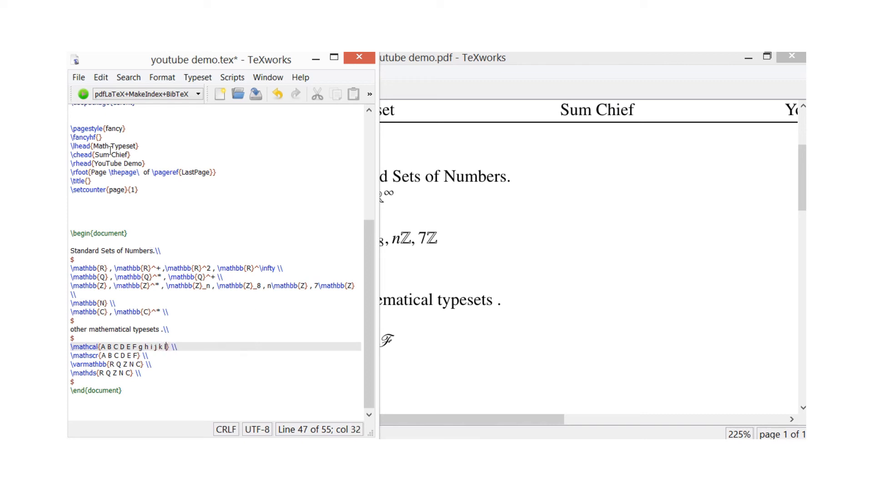
click(84, 94)
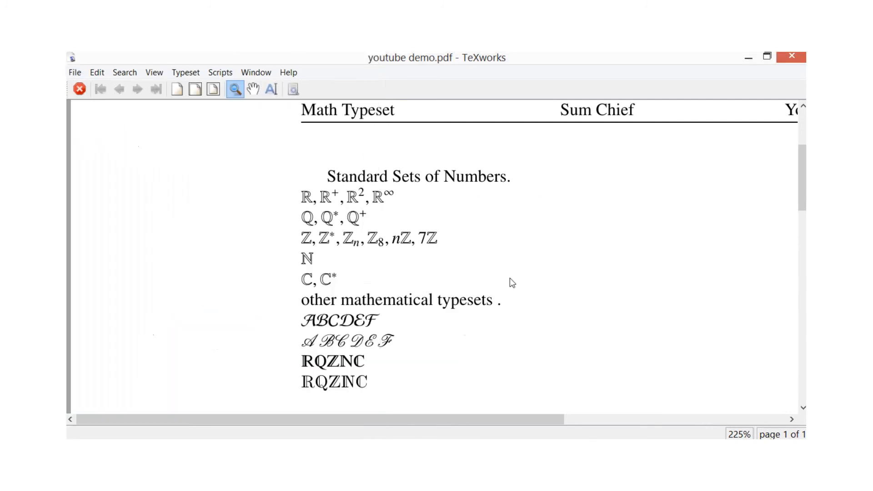
mouse_move(427, 337)
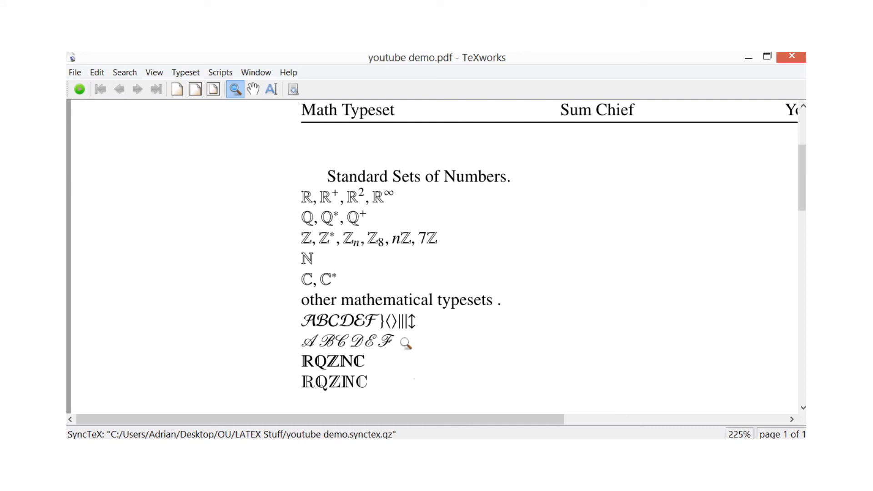
mouse_move(387, 327)
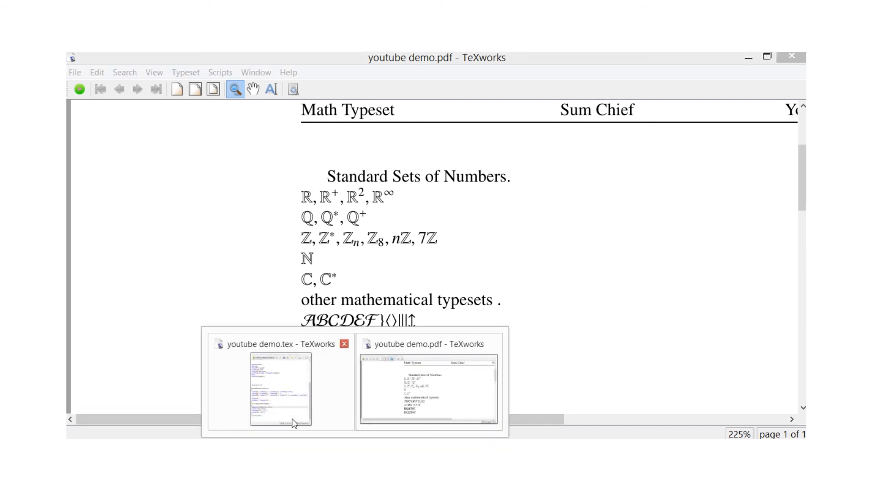
Bring the youtube demo.tex source window back to the front.
click(277, 387)
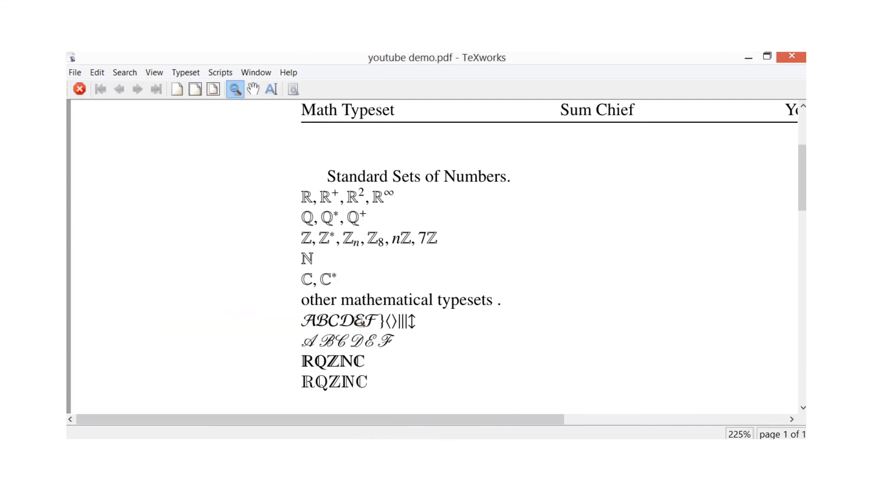
mouse_move(419, 333)
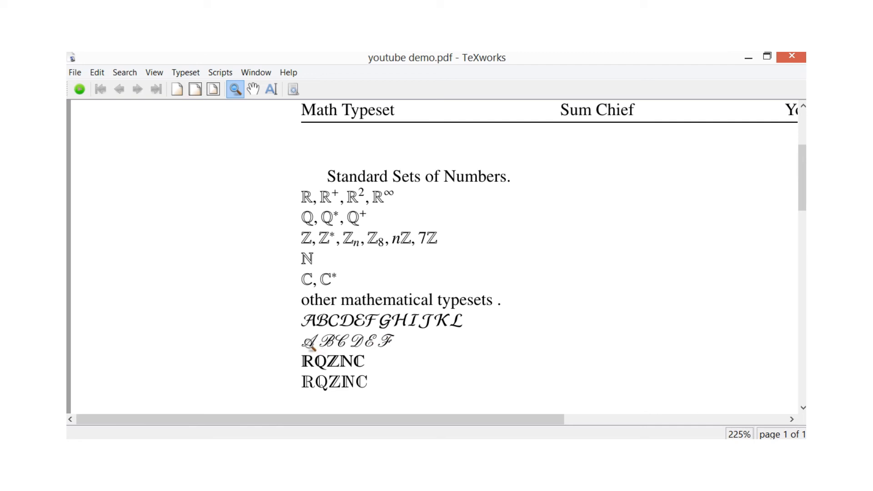
mouse_move(338, 349)
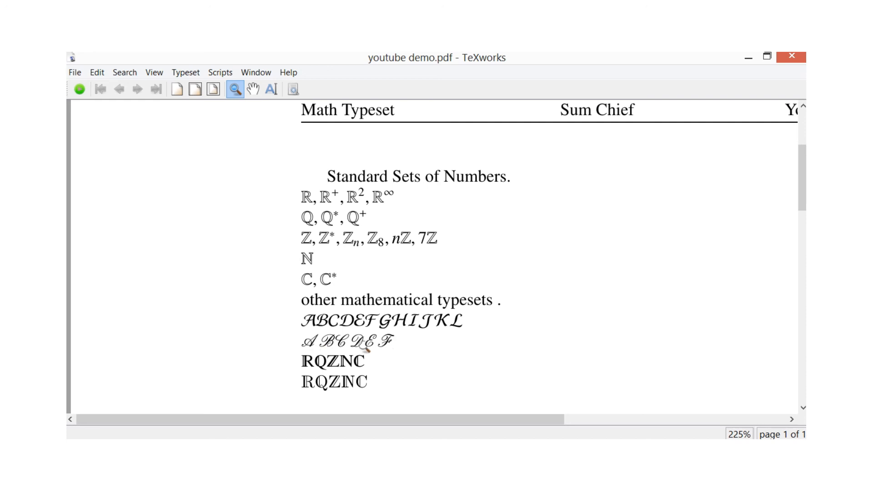
mouse_move(389, 412)
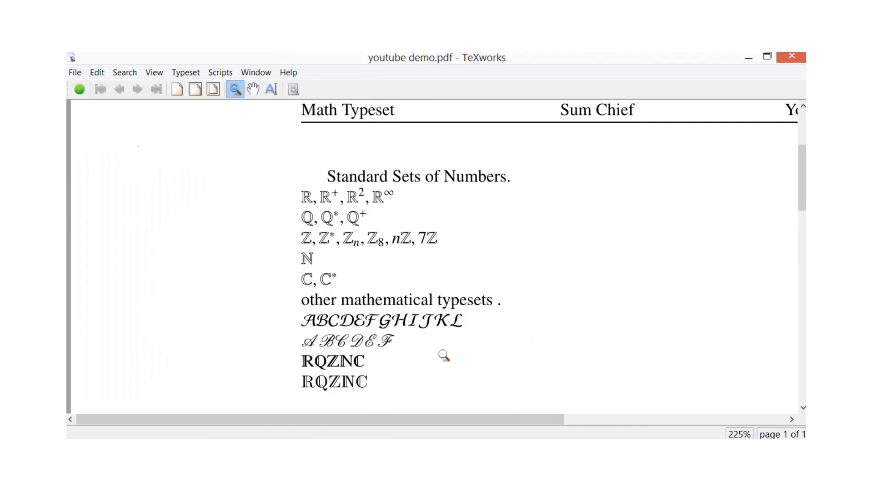
mouse_move(374, 346)
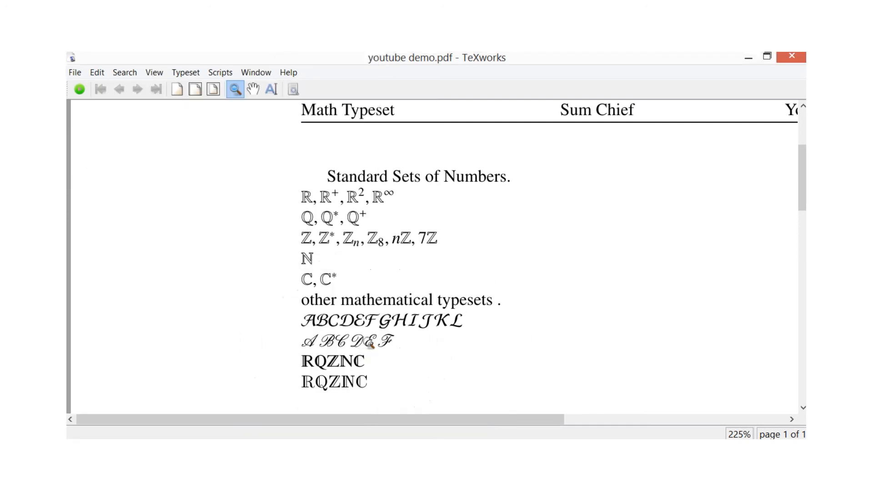
mouse_move(323, 378)
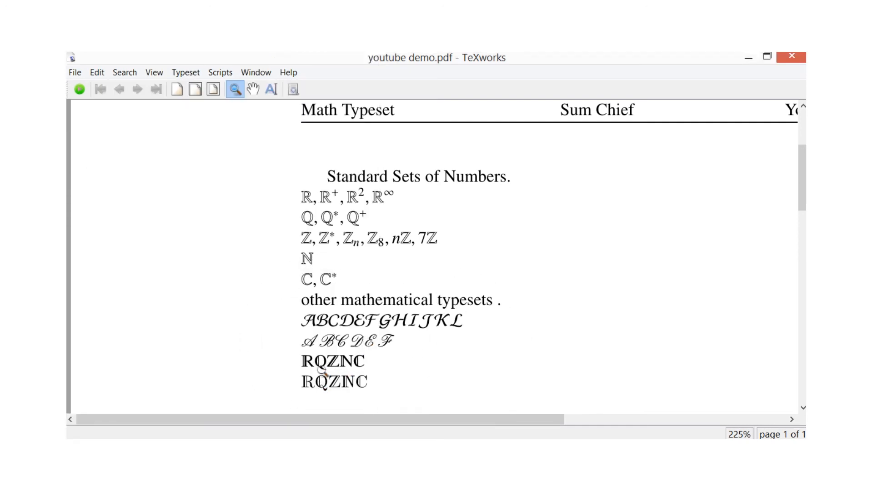
mouse_move(347, 264)
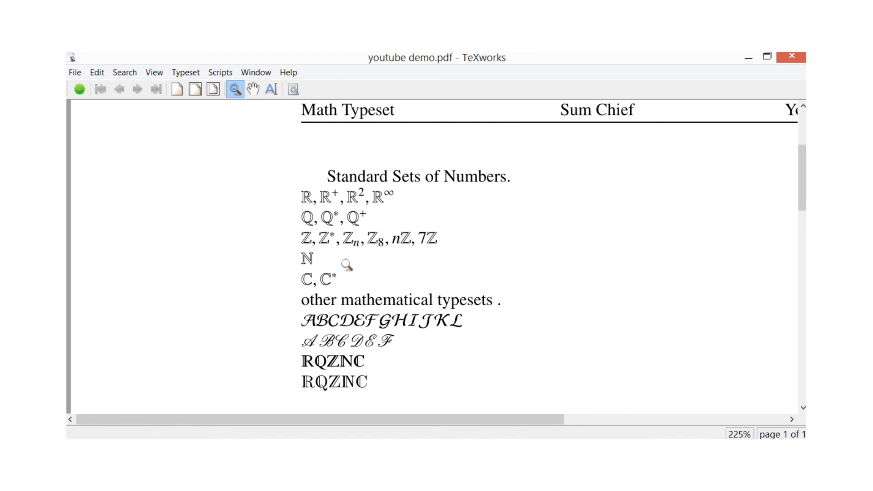
mouse_move(330, 206)
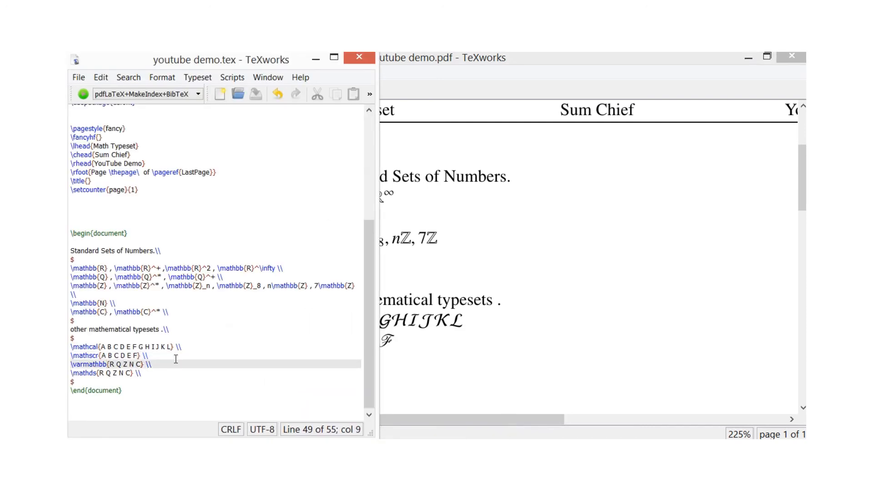
Place the cursor on the \varmathbb line and magnify the double-struck R in the PDF.
click(88, 364)
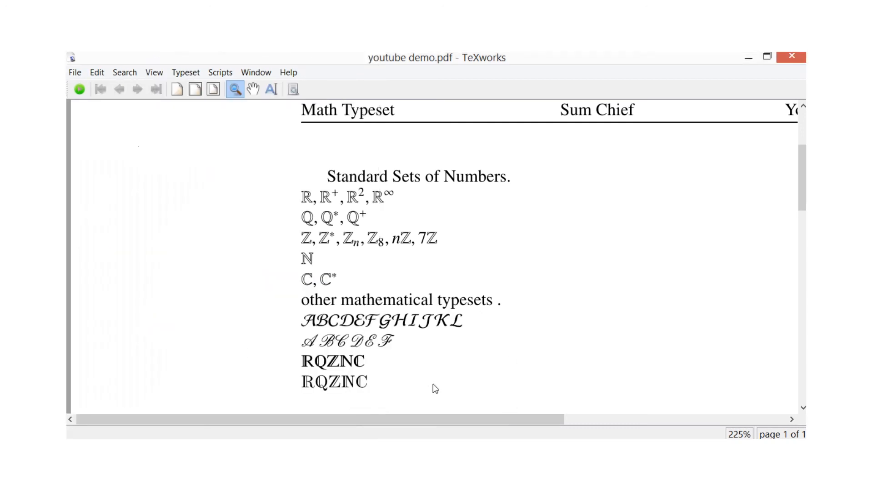
click(274, 385)
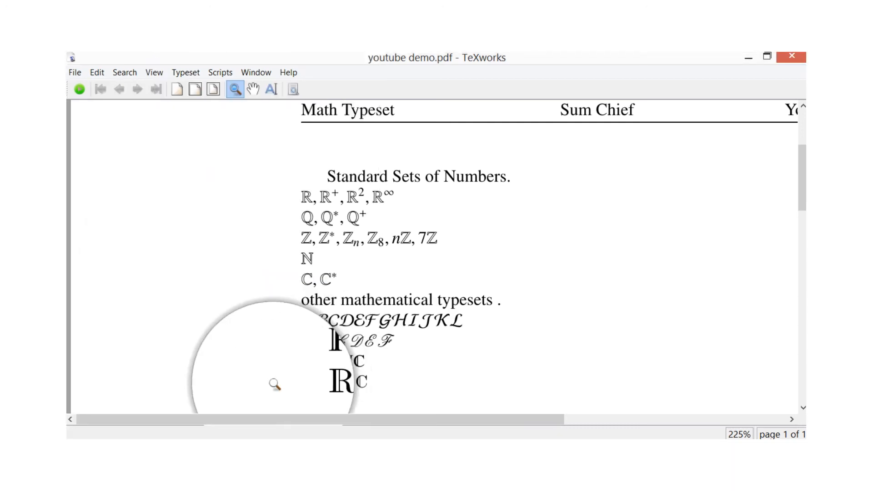